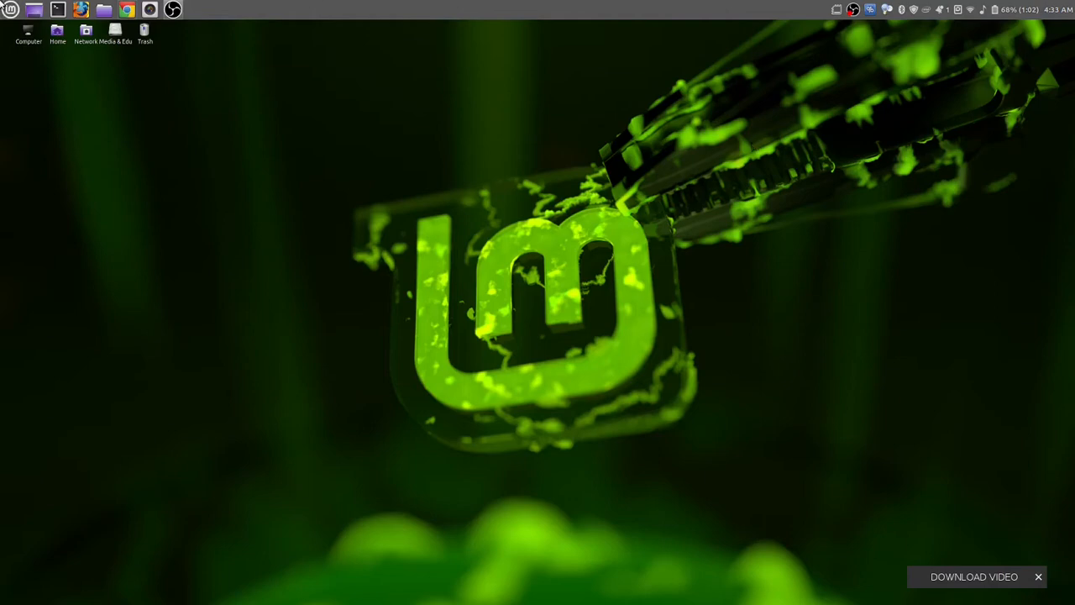
Launch Terminal from the applications menu by searching 'ter'
{"action": "left_click", "coordinate": [10, 10]}
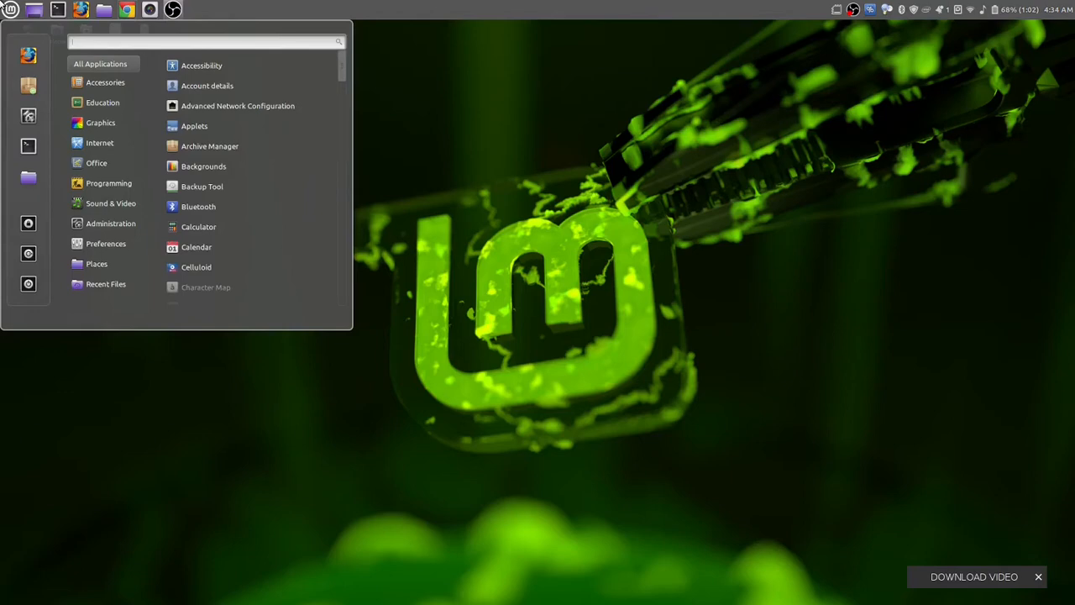
{"action": "type", "text": "ter"}
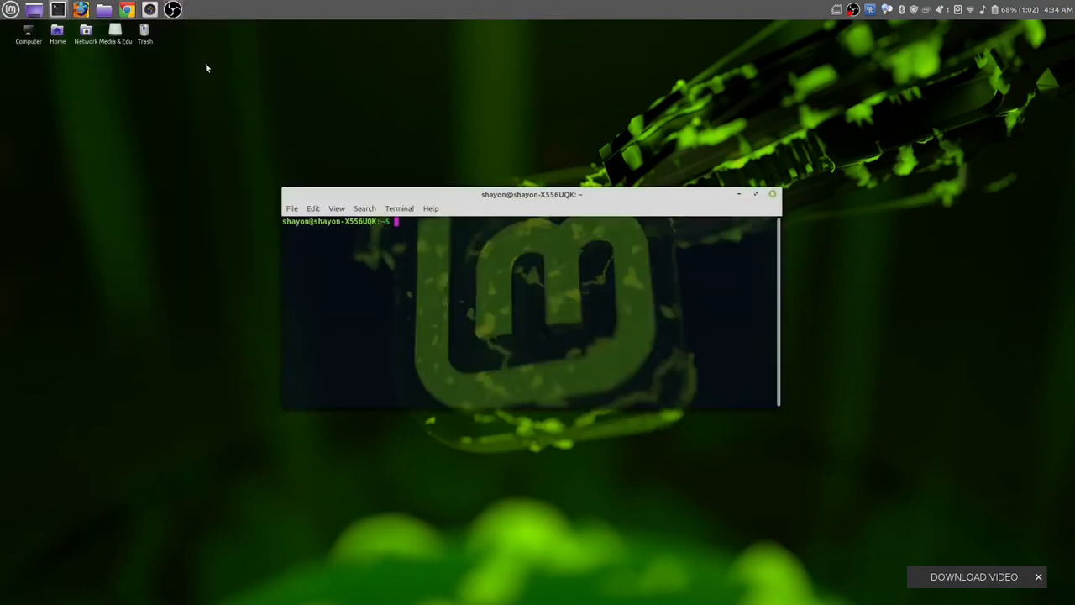
Run 'player' to print its usage and highlight the -V version option
{"action": "type", "text": "player"}
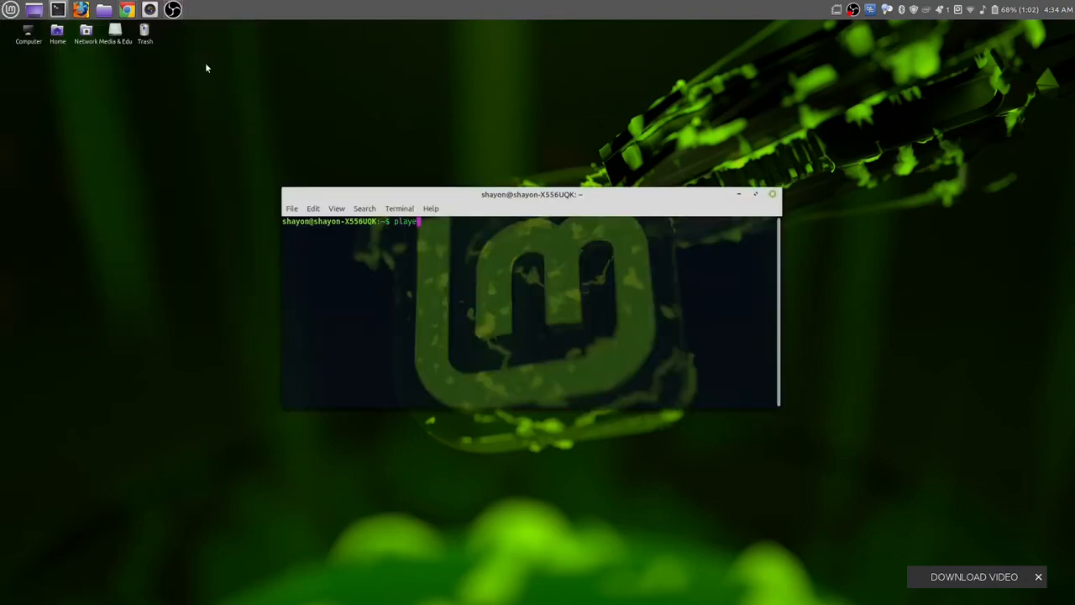
{"action": "key", "text": "Return"}
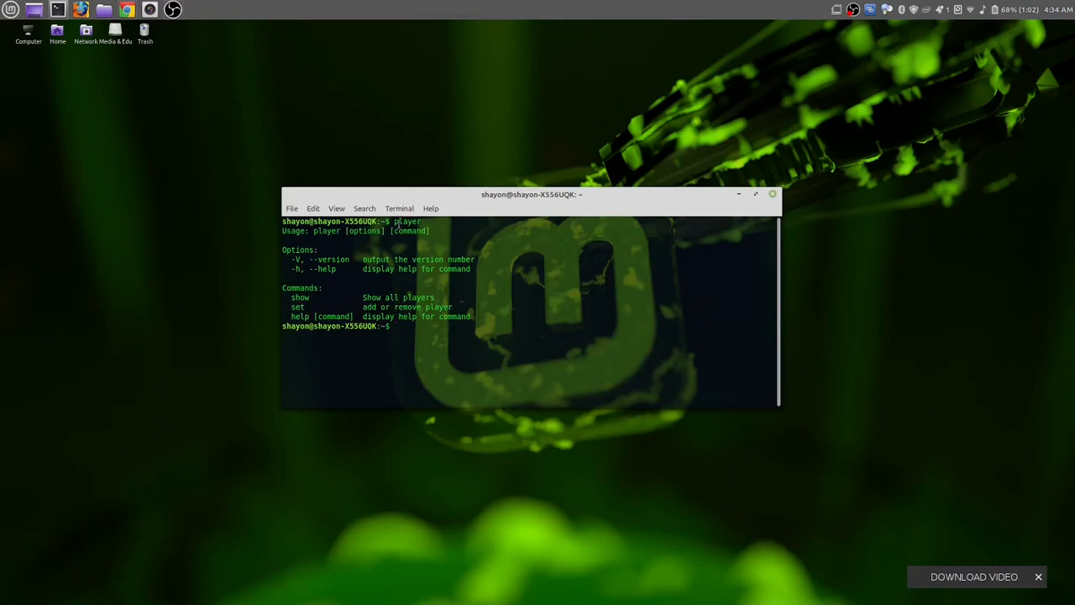
{"action": "double_click", "coordinate": [407, 222]}
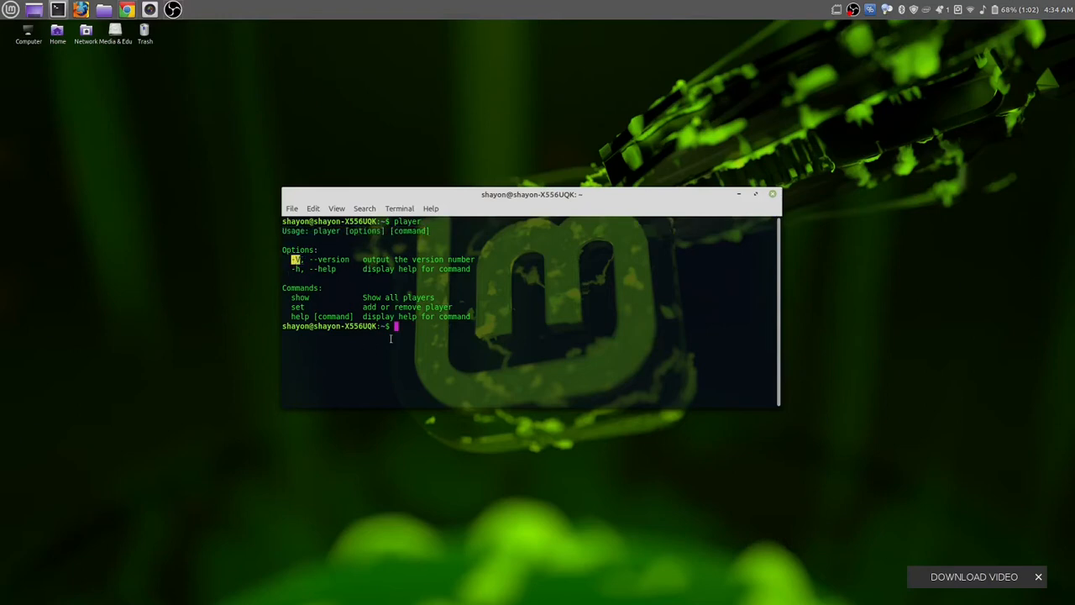
Run 'player -h' for help, then 'player --version' reporting 1.1.1
{"action": "type", "text": "play"}
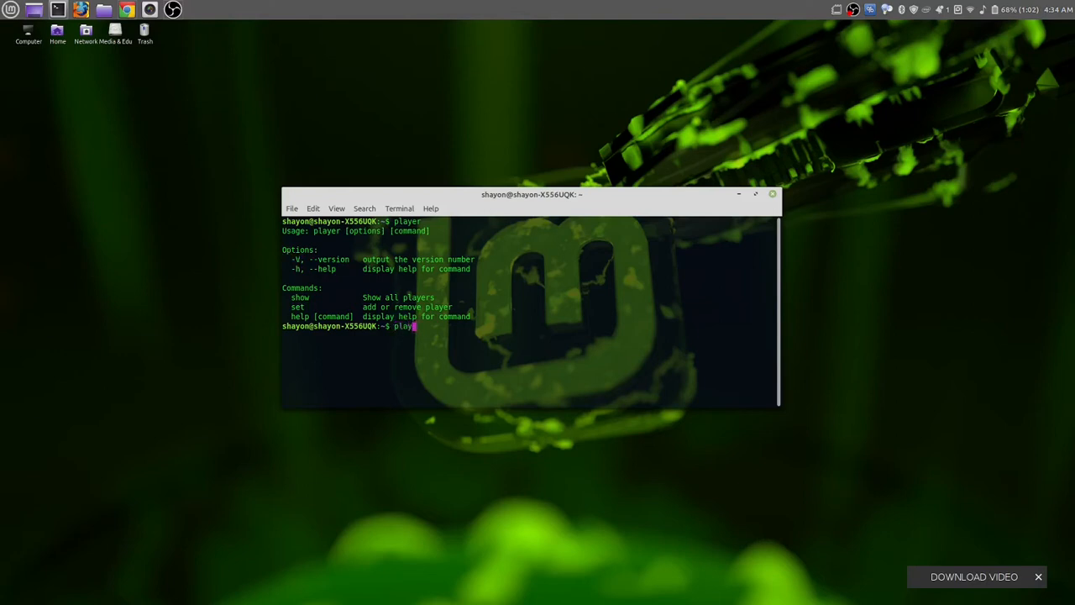
{"action": "type", "text": "-h"}
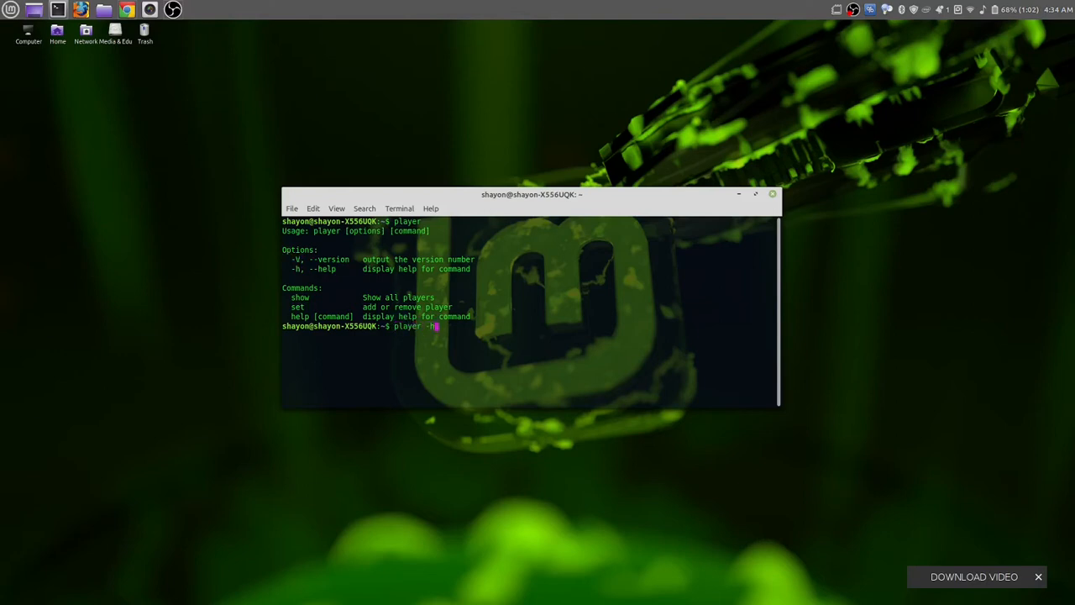
{"action": "key", "text": "Return"}
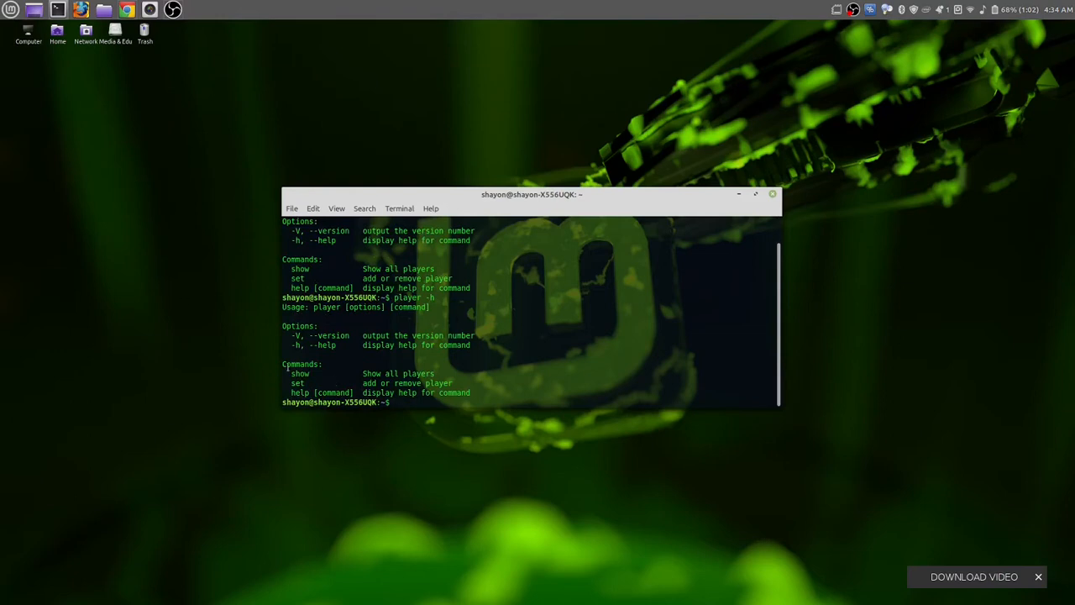
{"action": "mouse_move", "coordinate": [195, 372]}
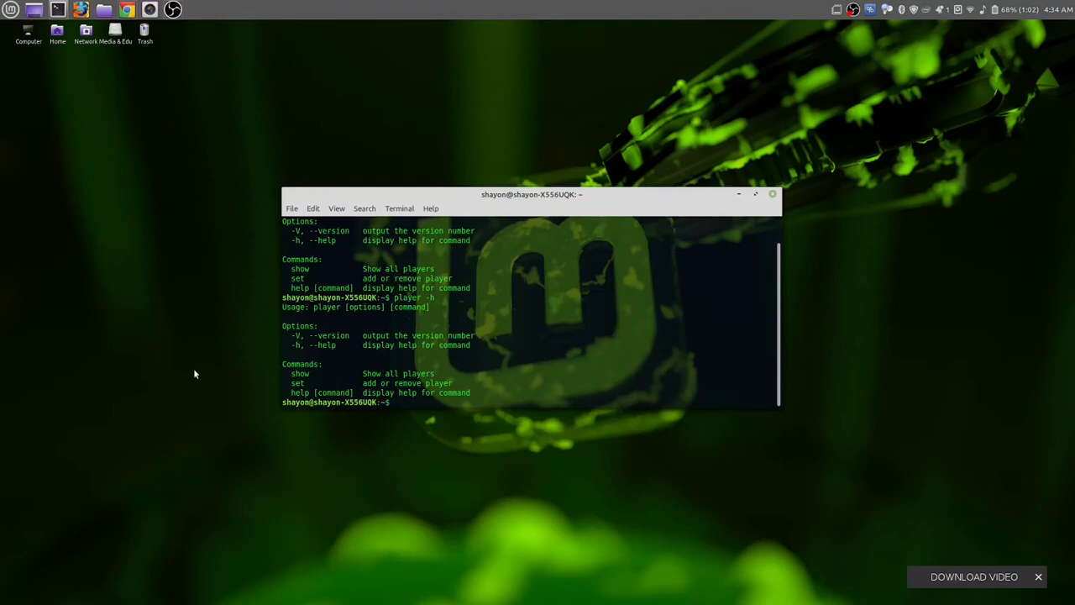
{"action": "type", "text": "player"}
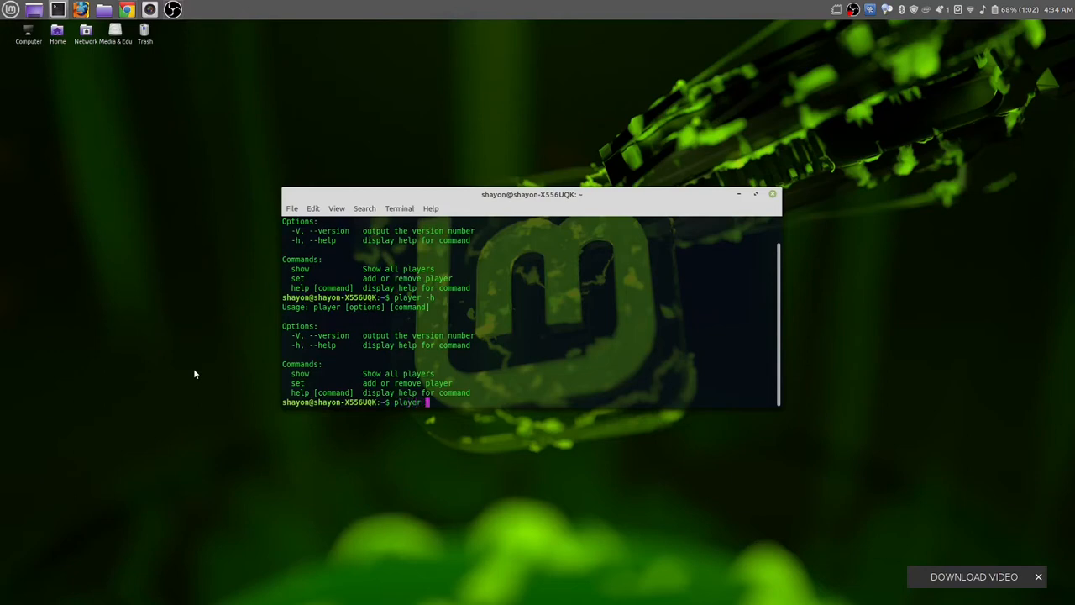
{"action": "type", "text": "--version"}
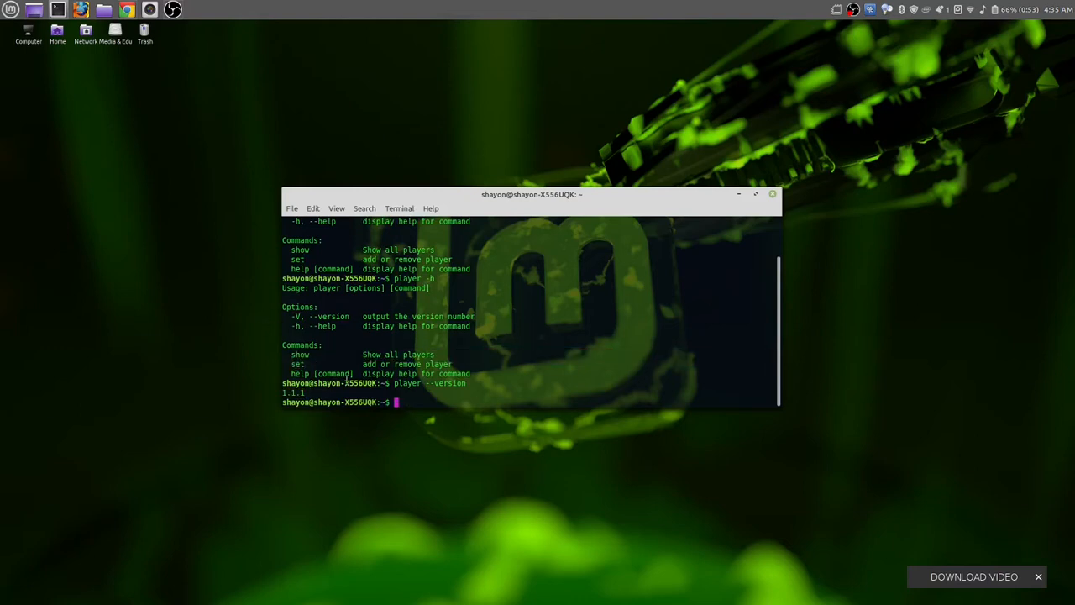
{"action": "mouse_move", "coordinate": [171, 514]}
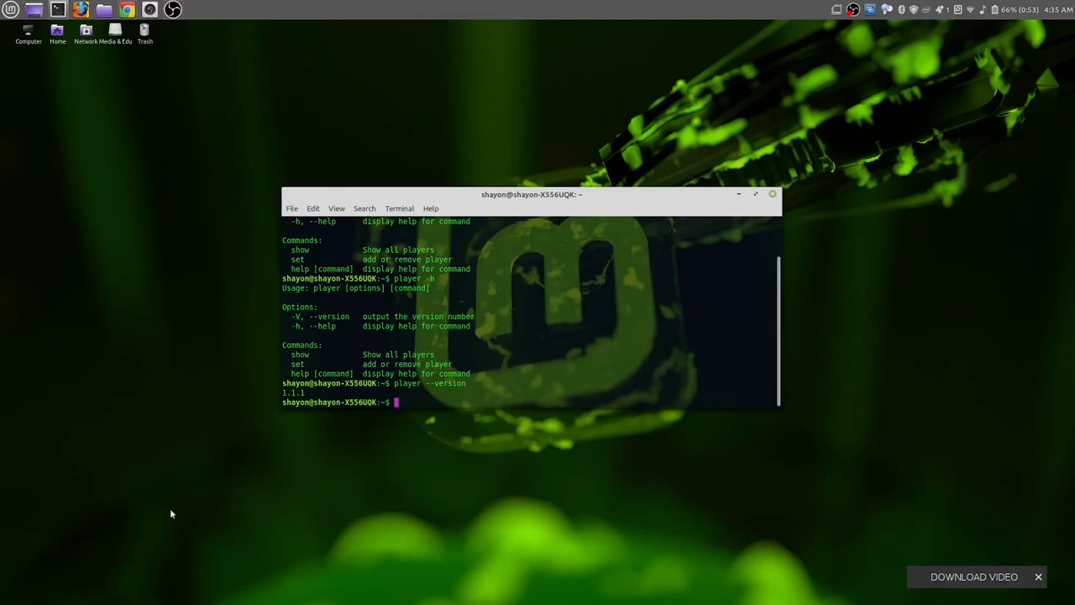
Run 'player show' to list six players and move the terminal window left
{"action": "type", "text": "p"}
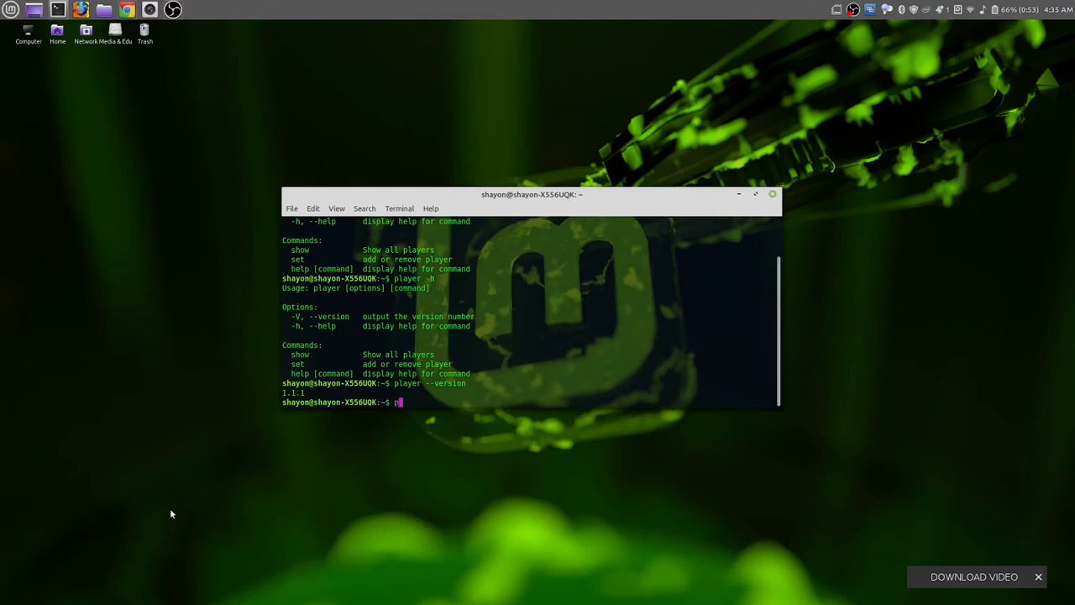
{"action": "type", "text": "player sh"}
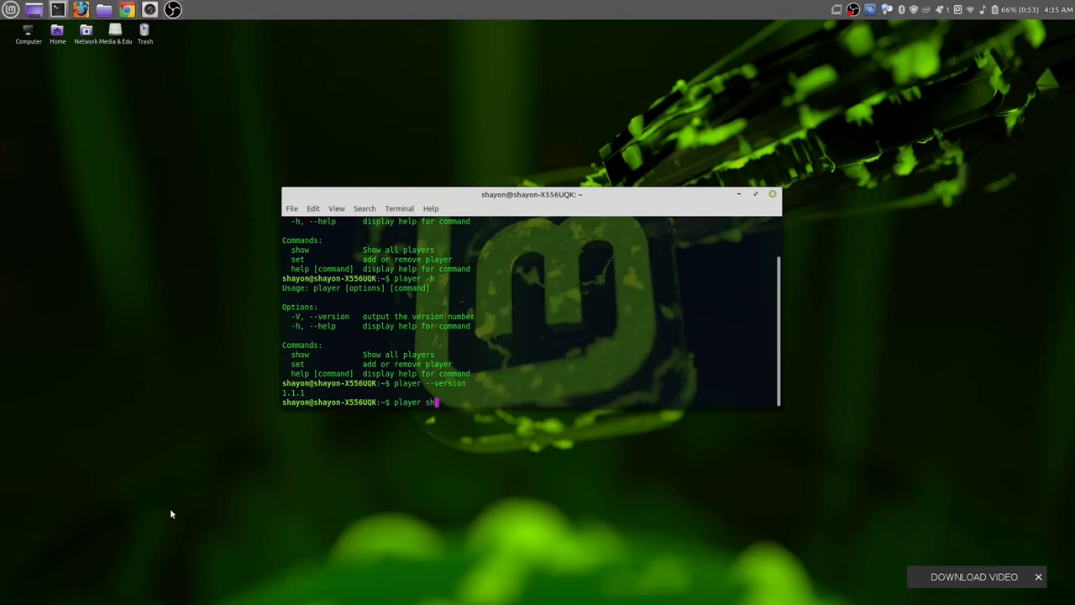
{"action": "key", "text": "Return"}
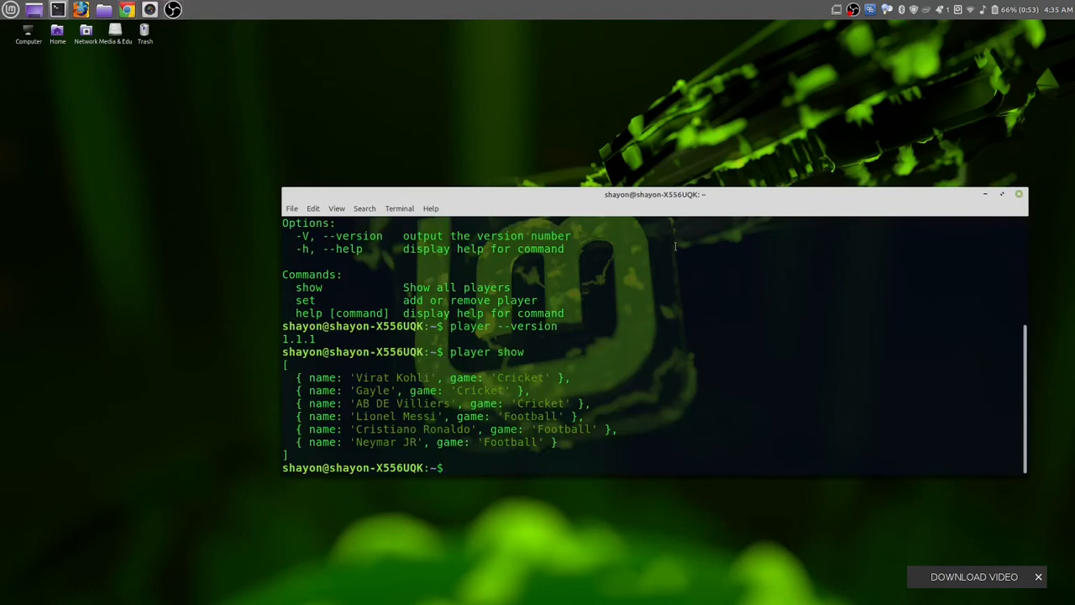
{"action": "left_click_drag", "start_coordinate": [655, 195], "coordinate": [470, 161]}
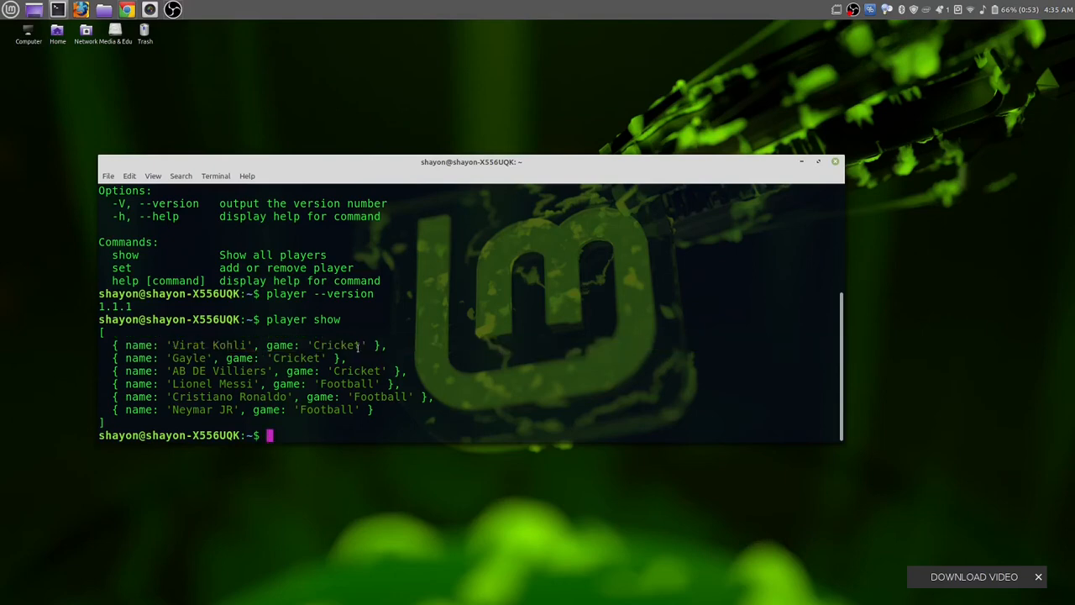
Highlight the game field, then run 'player set' to show its add and remove commands
{"action": "double_click", "coordinate": [282, 344]}
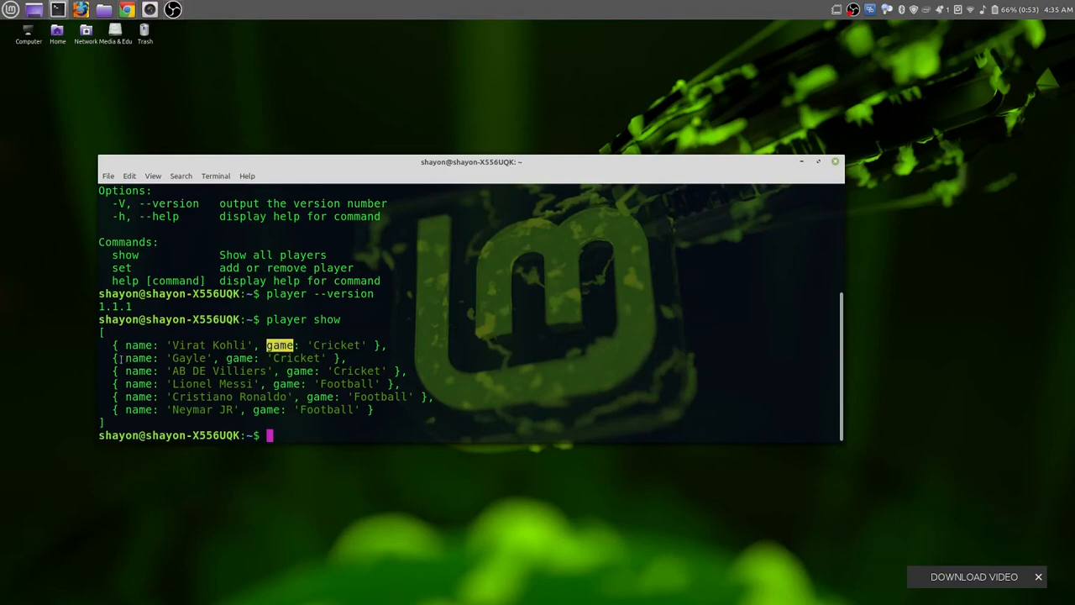
{"action": "mouse_move", "coordinate": [48, 389]}
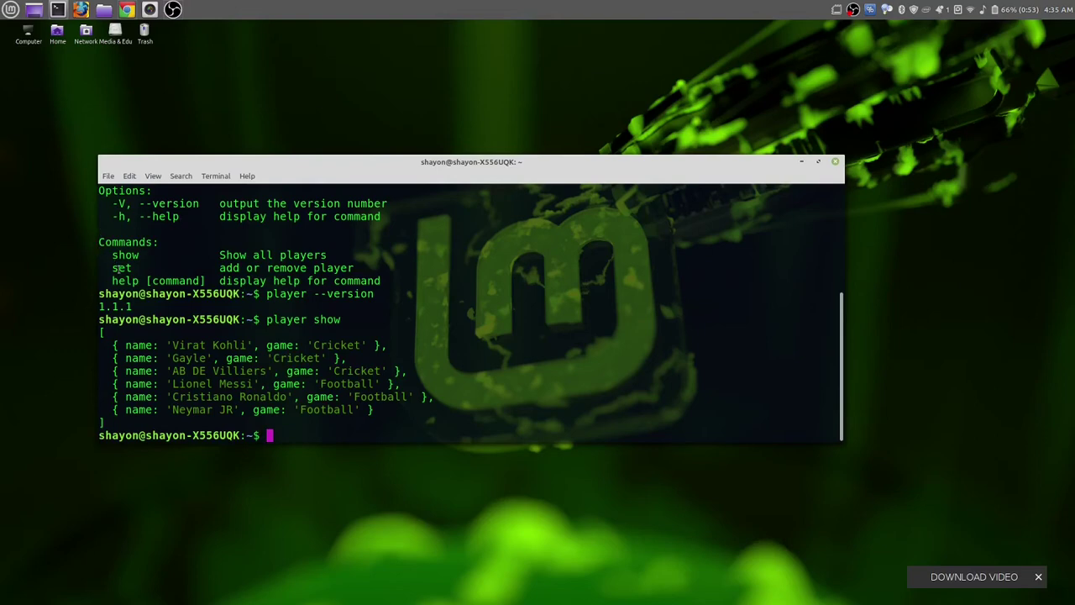
{"action": "type", "text": "p"}
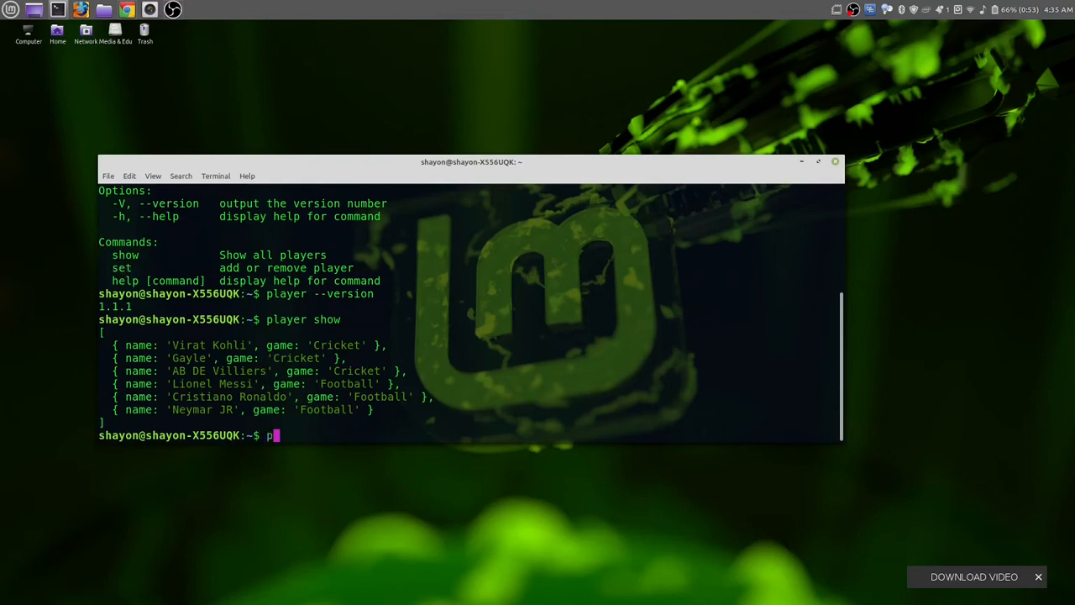
{"action": "type", "text": "layer set"}
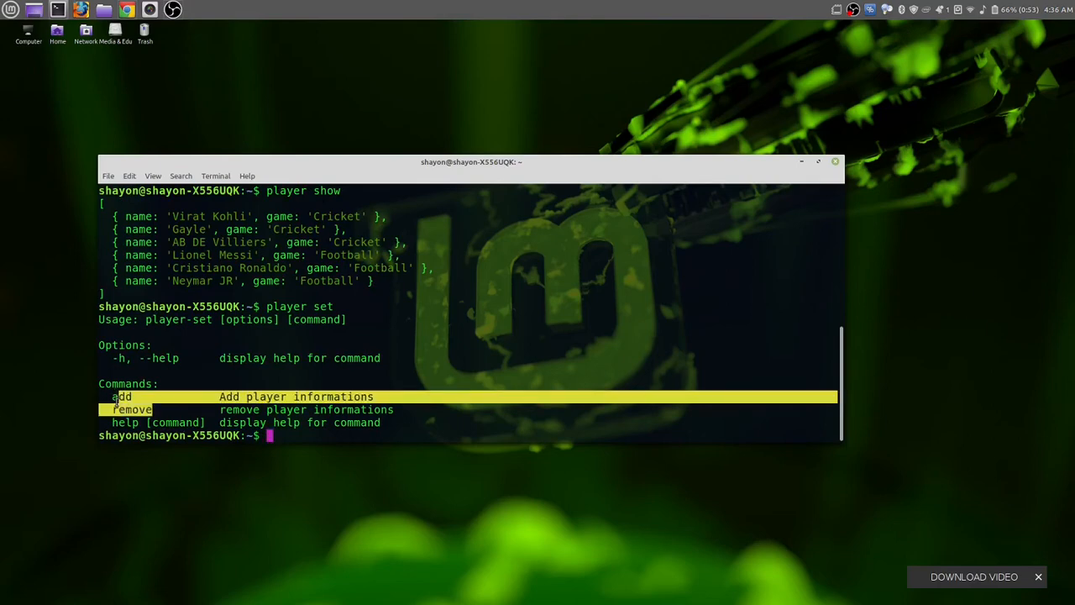
Run 'player set add' and add Earling Haaland as a Football player
{"action": "type", "text": "player set add"}
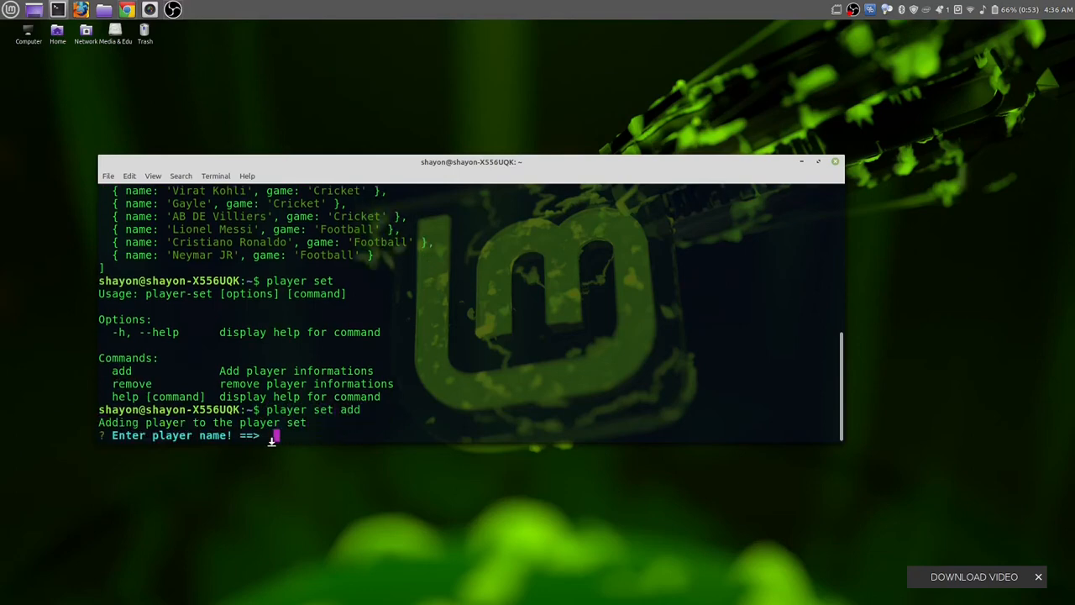
{"action": "mouse_move", "coordinate": [5, 363]}
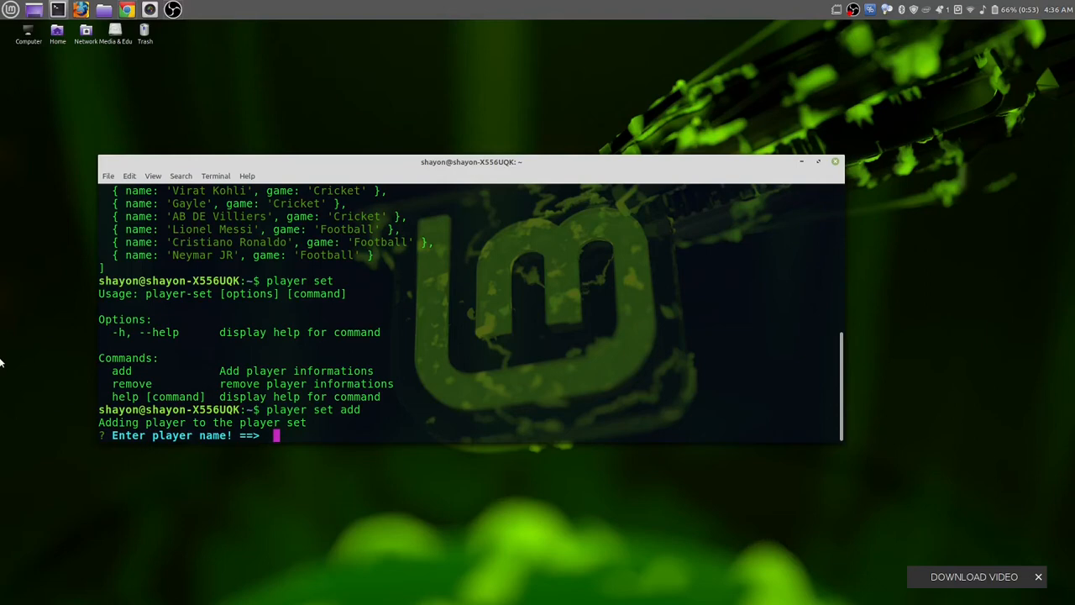
{"action": "type", "text": "Earling Haaland"}
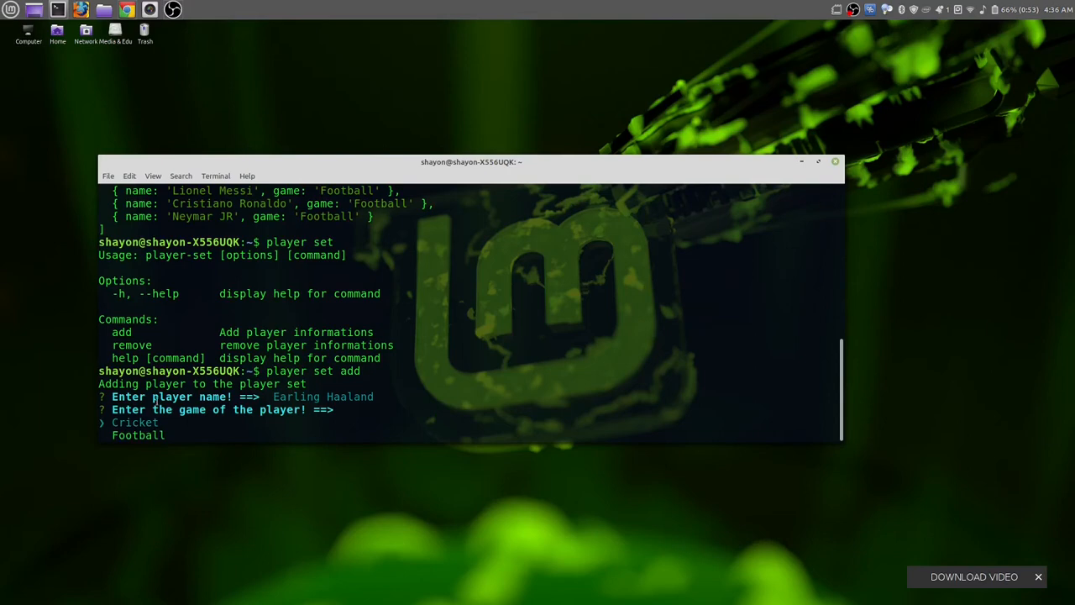
{"action": "mouse_move", "coordinate": [4, 495]}
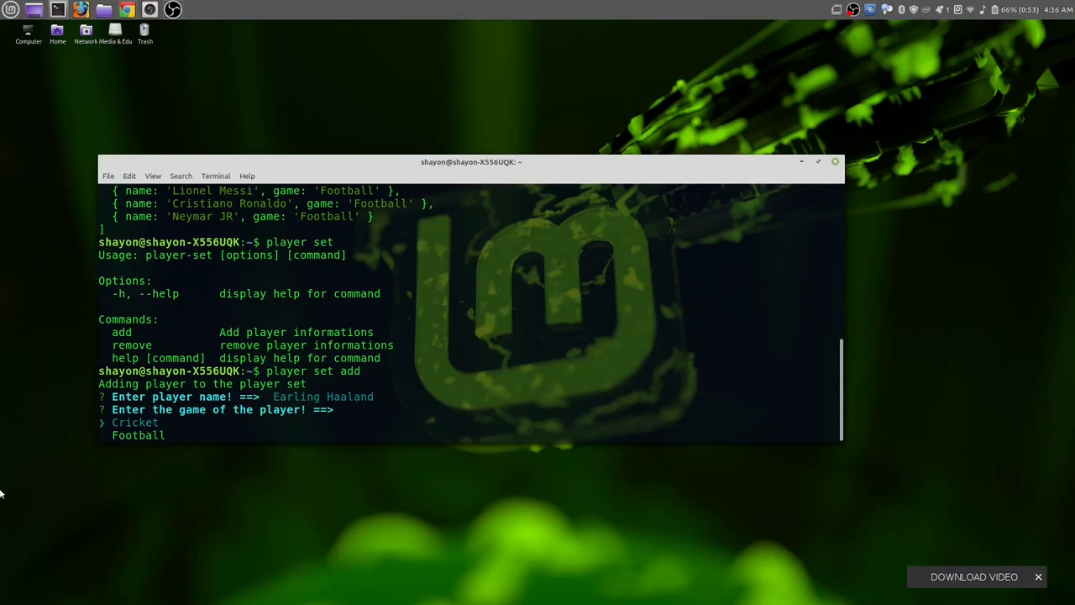
{"action": "key", "text": "Down"}
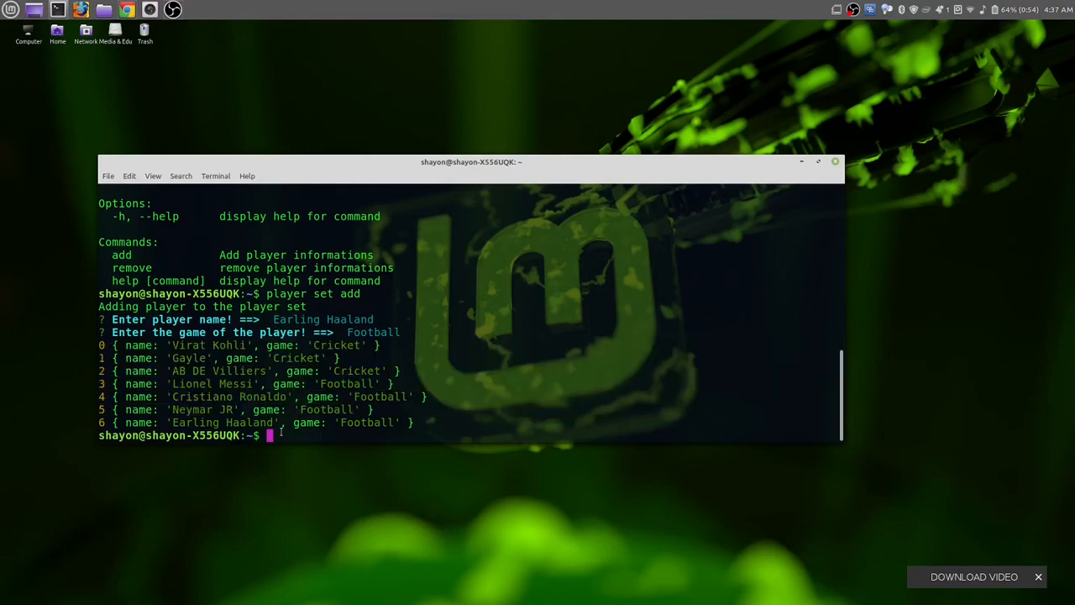
Start typing another player command at the prompt
{"action": "type", "text": "play"}
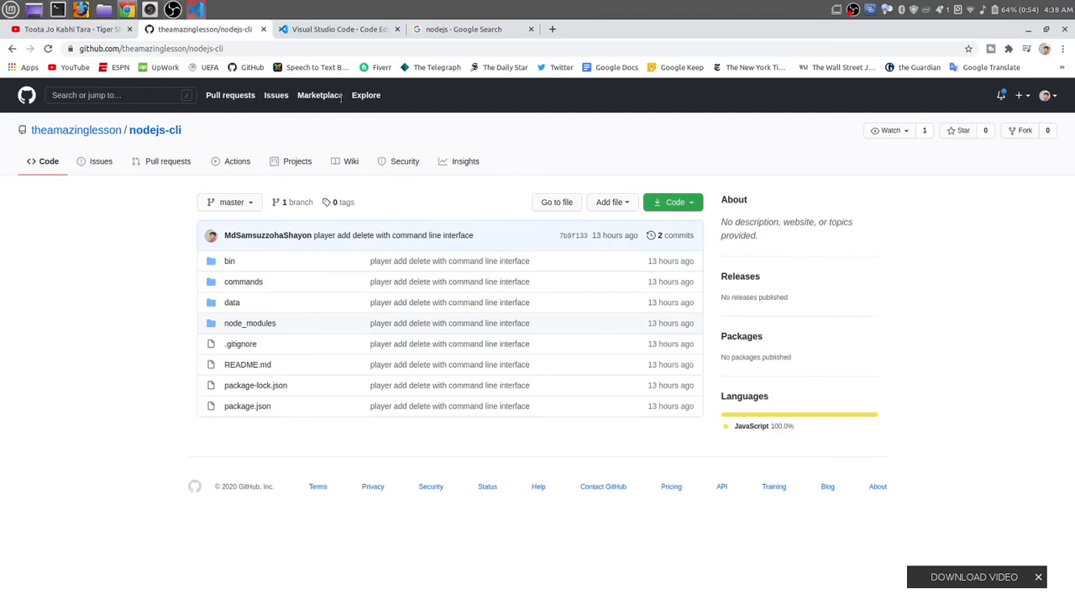
{"action": "mouse_move", "coordinate": [4, 102]}
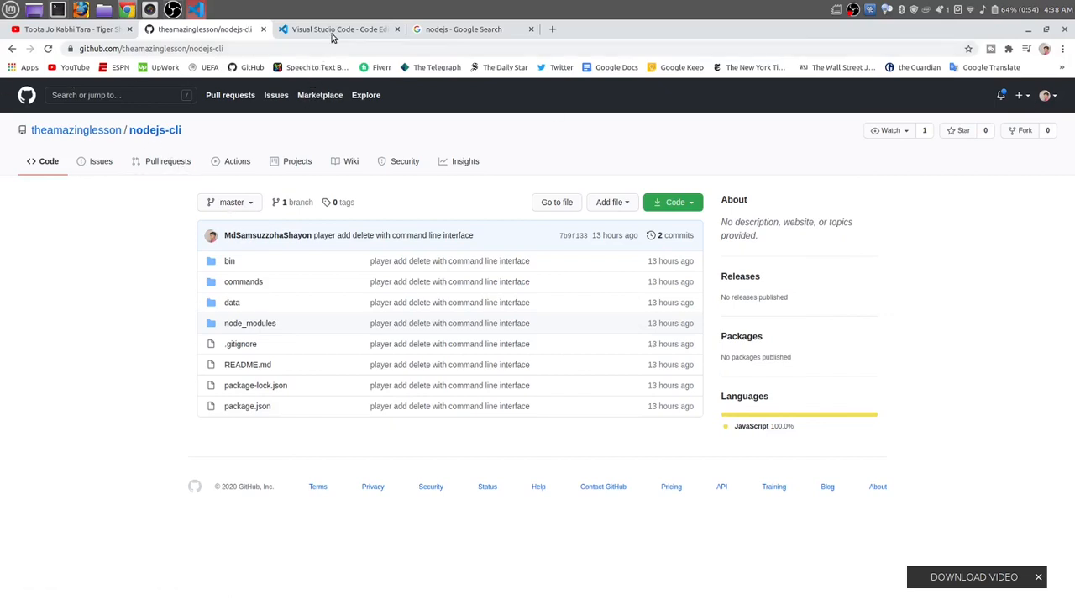
Switch to the Visual Studio Code website tab in Chrome
{"action": "left_click", "coordinate": [339, 29]}
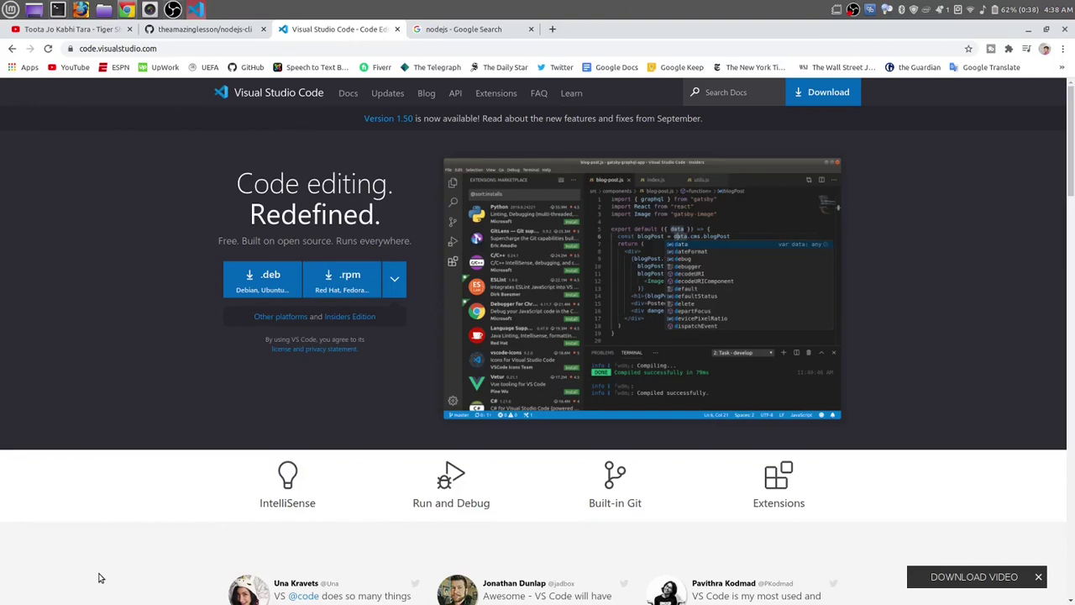
{"action": "mouse_move", "coordinate": [269, 146]}
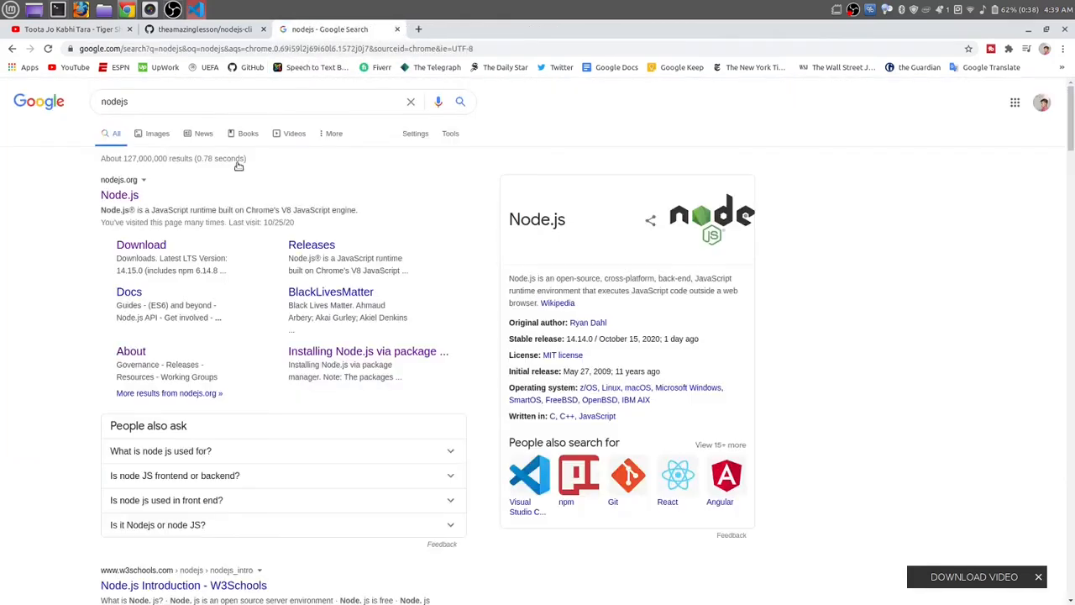
{"action": "mouse_move", "coordinate": [120, 195]}
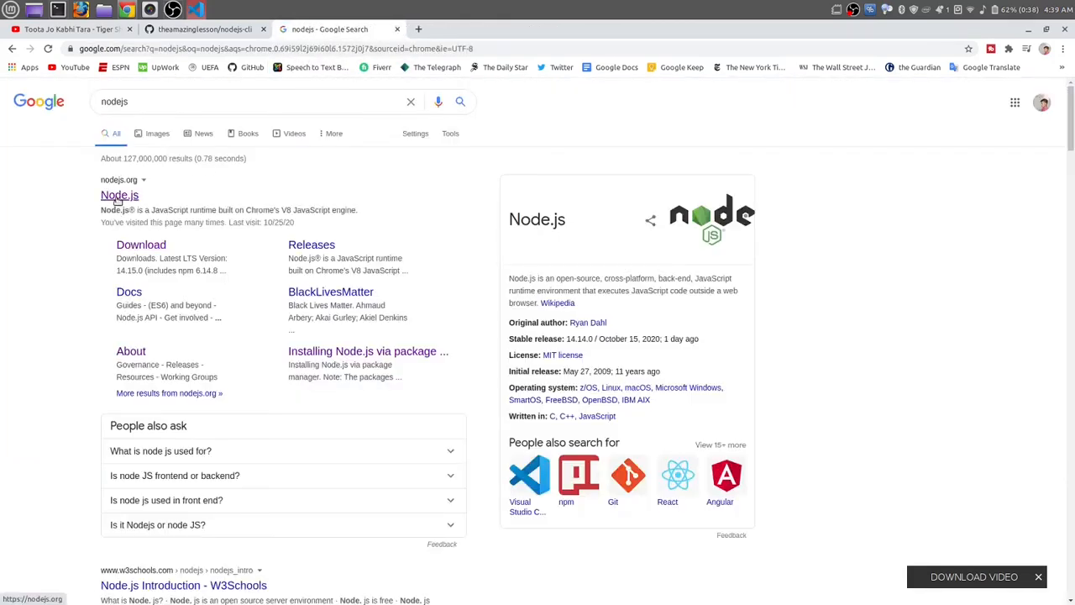